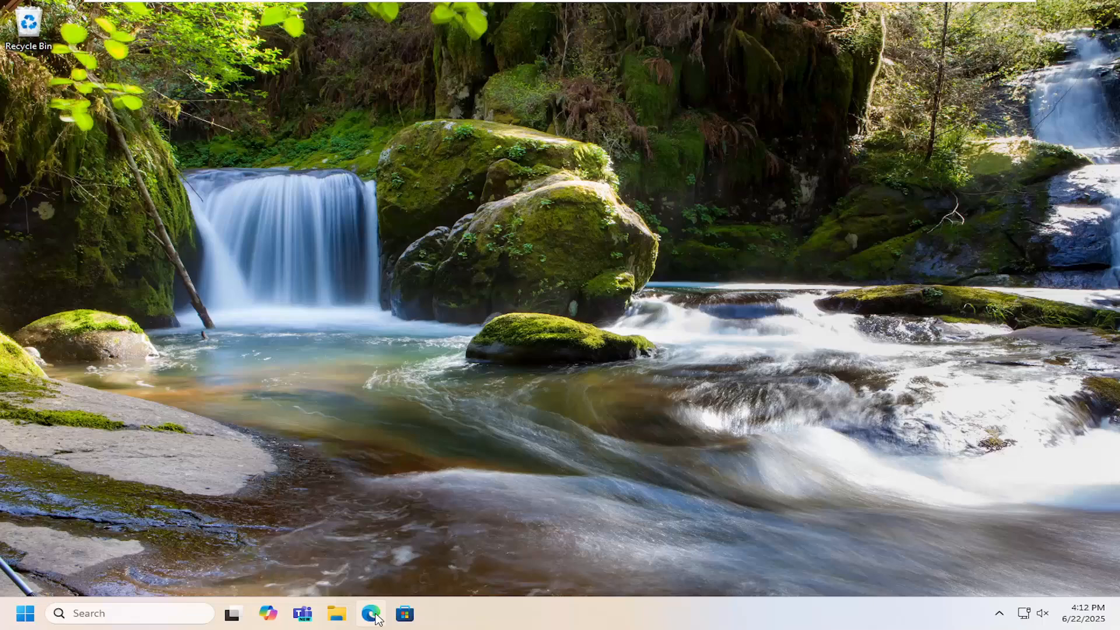
# Step: Search Google for "hp deskjet 2600 series drivers" from the Edge address bar
pyautogui.click(371, 612)
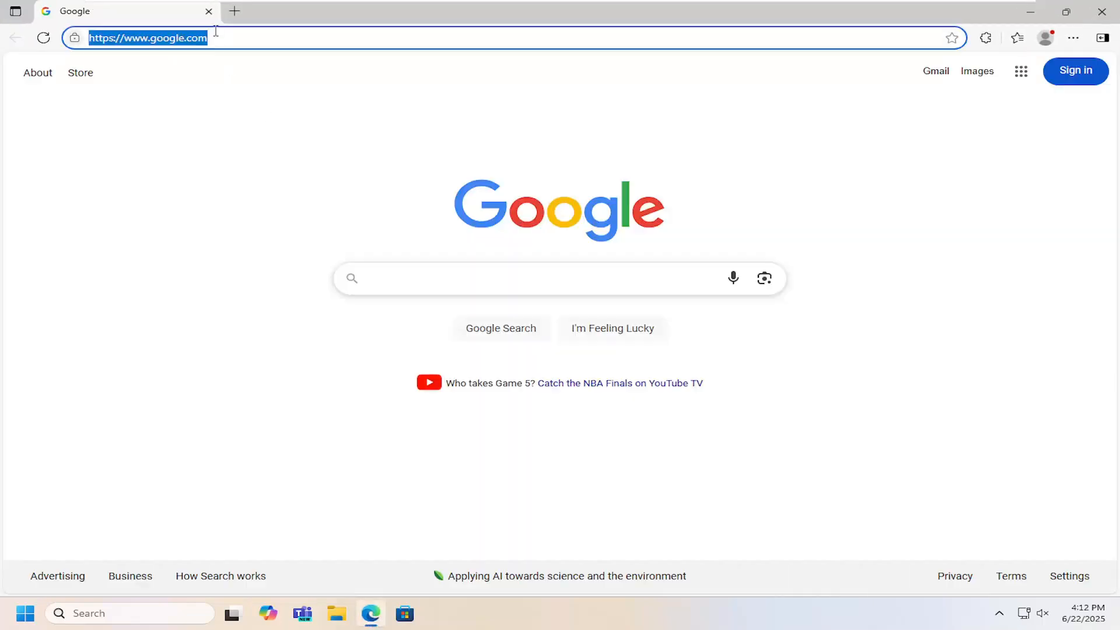
pyautogui.write('hp deskjet')
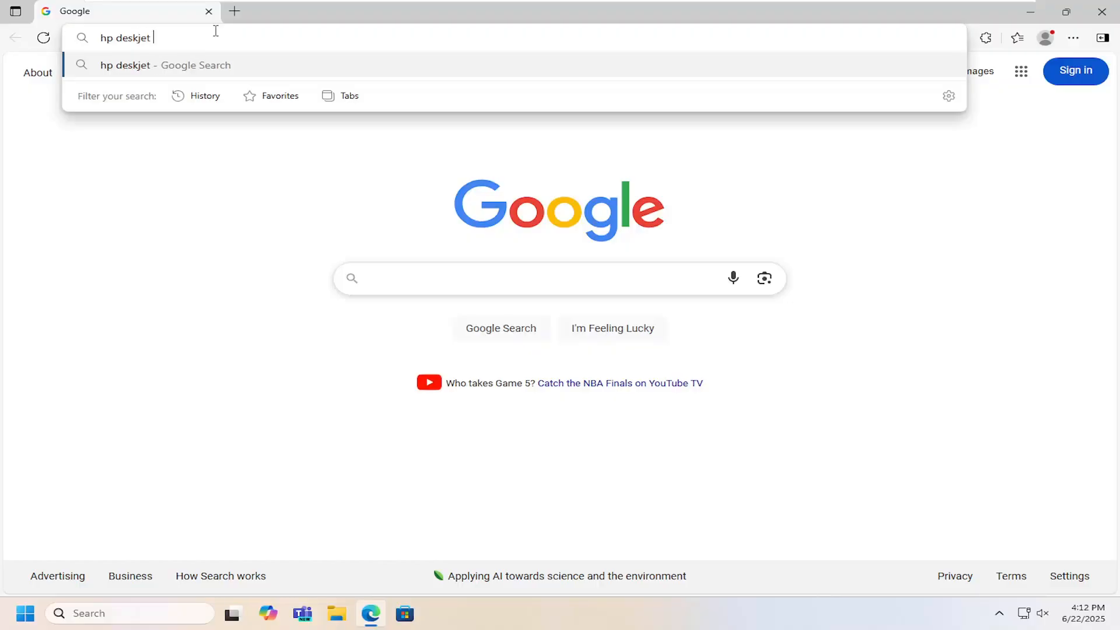
pyautogui.write('2600 seri')
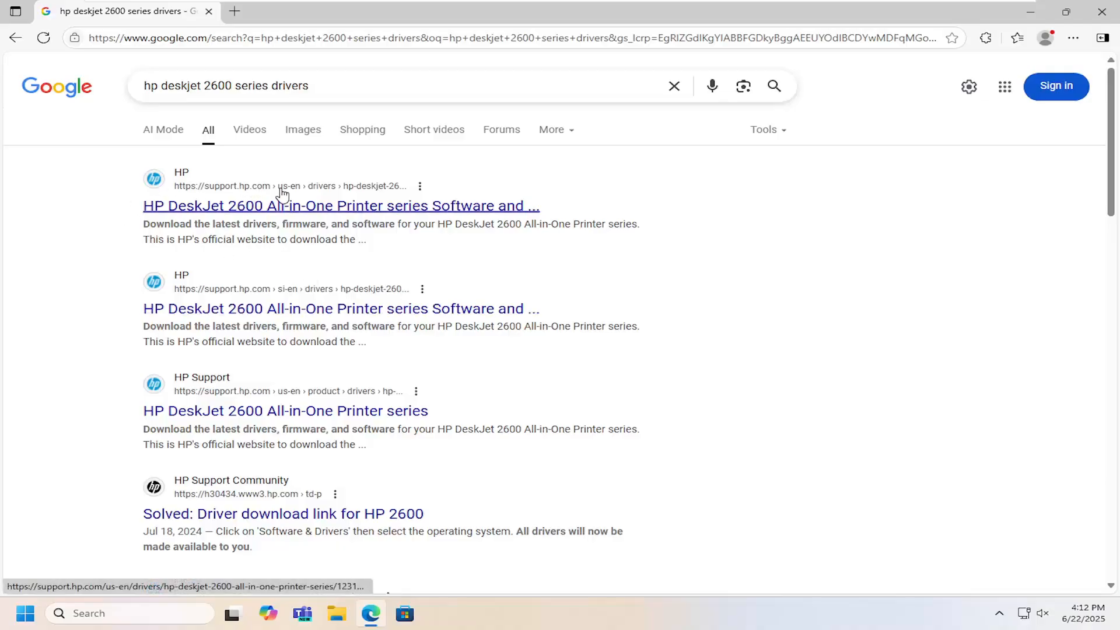
# Step: From HP's official DeskJet 2600 drivers page, download the HP Easy Start setup software
pyautogui.click(341, 205)
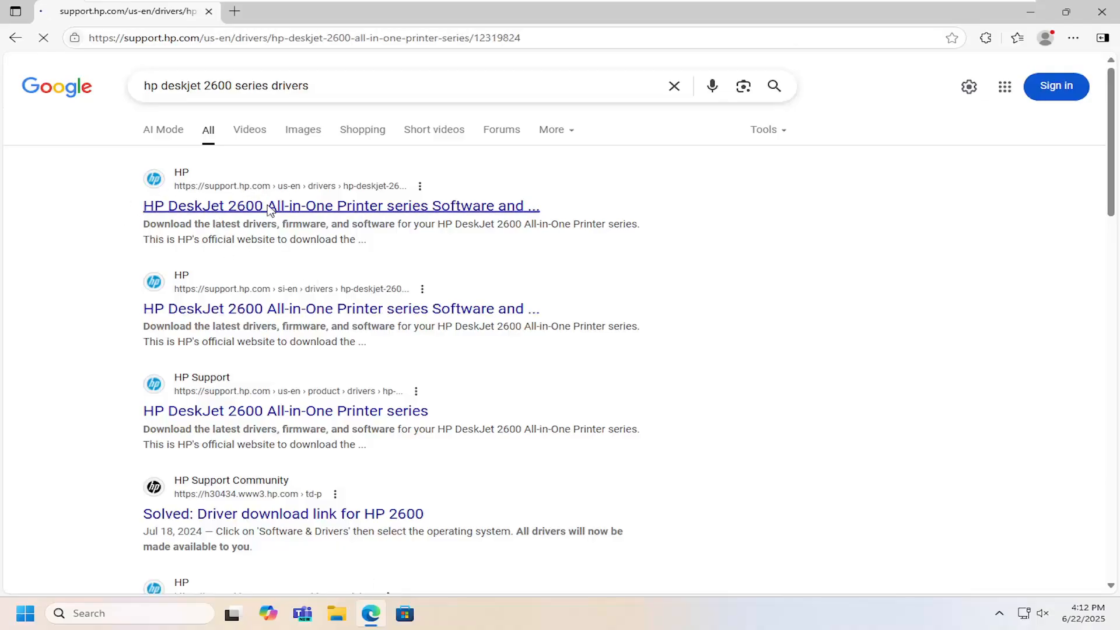
pyautogui.click(341, 205)
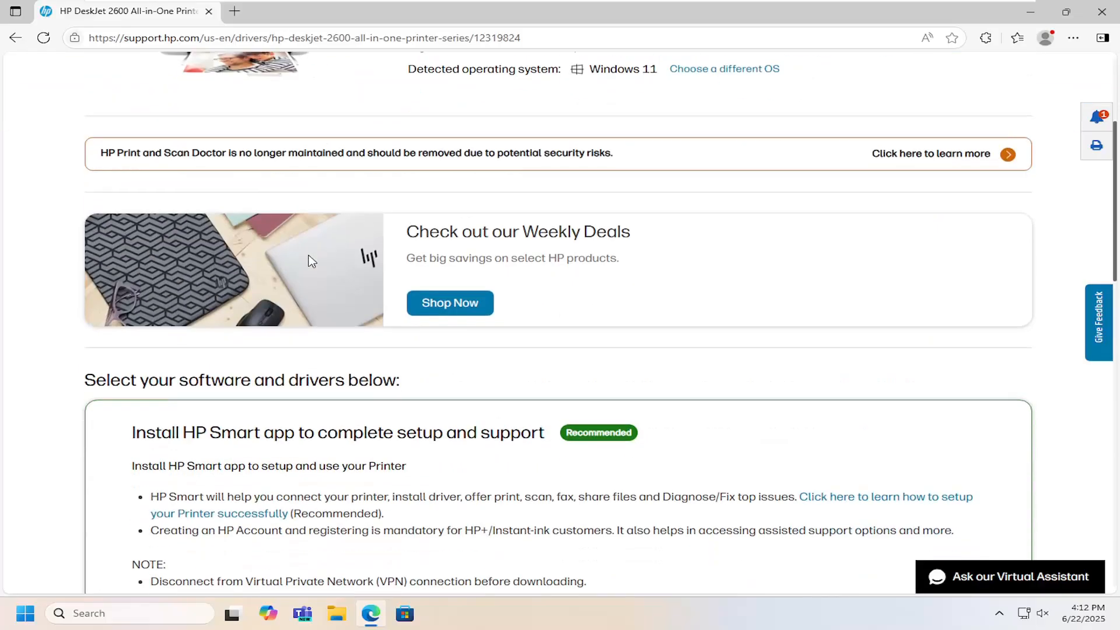
pyautogui.scroll(-3)
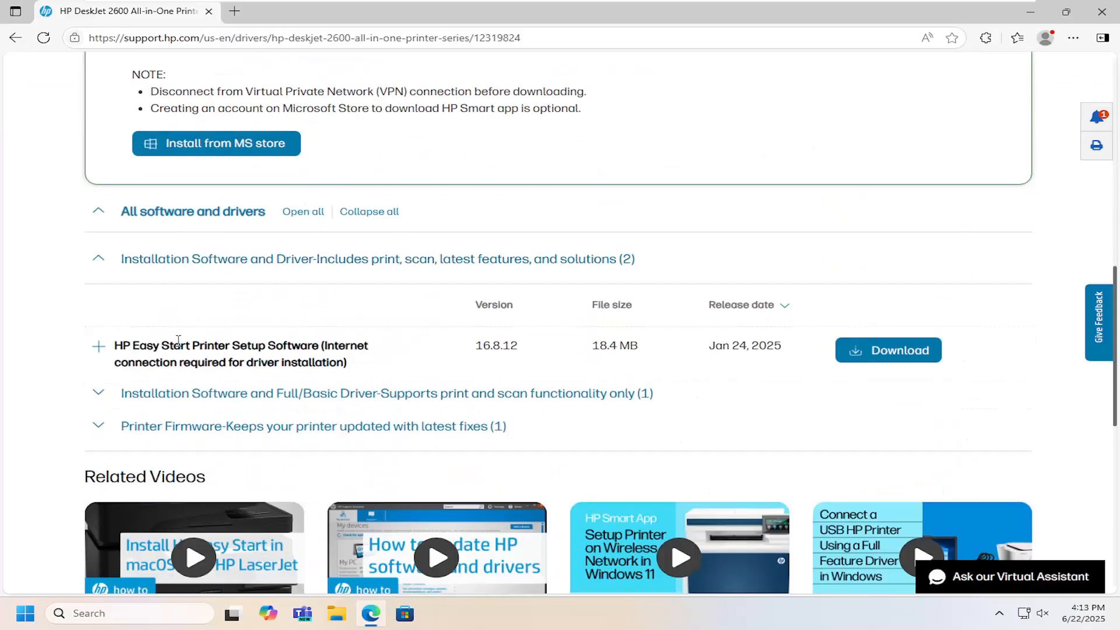
pyautogui.click(887, 350)
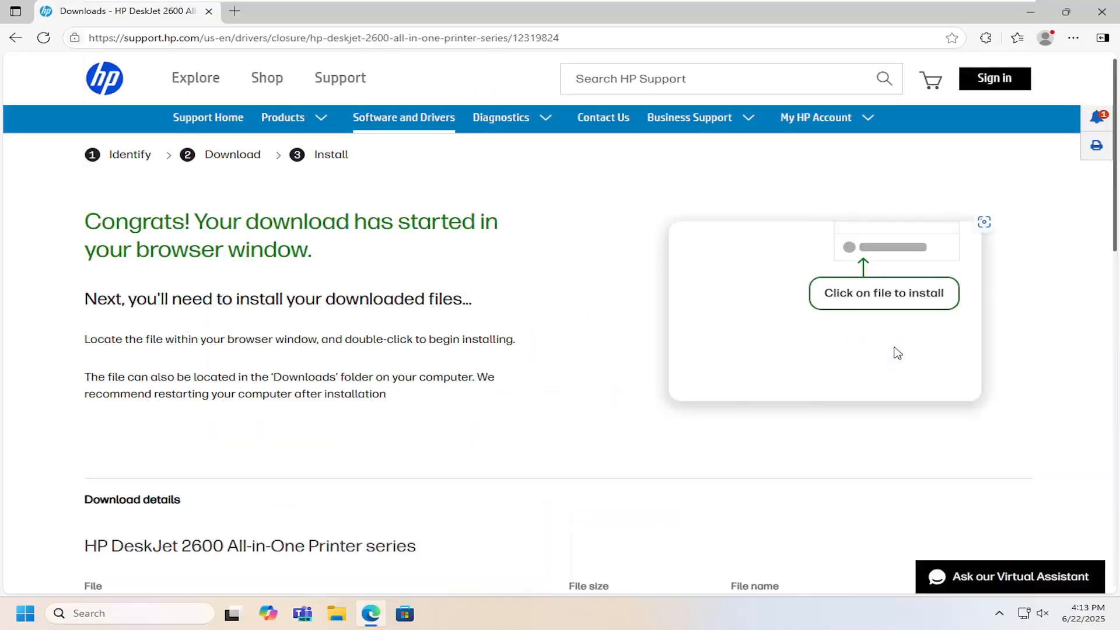
# Step: Launch the downloaded HP Easy Start installer and grant it User Account Control permission
pyautogui.click(1017, 37)
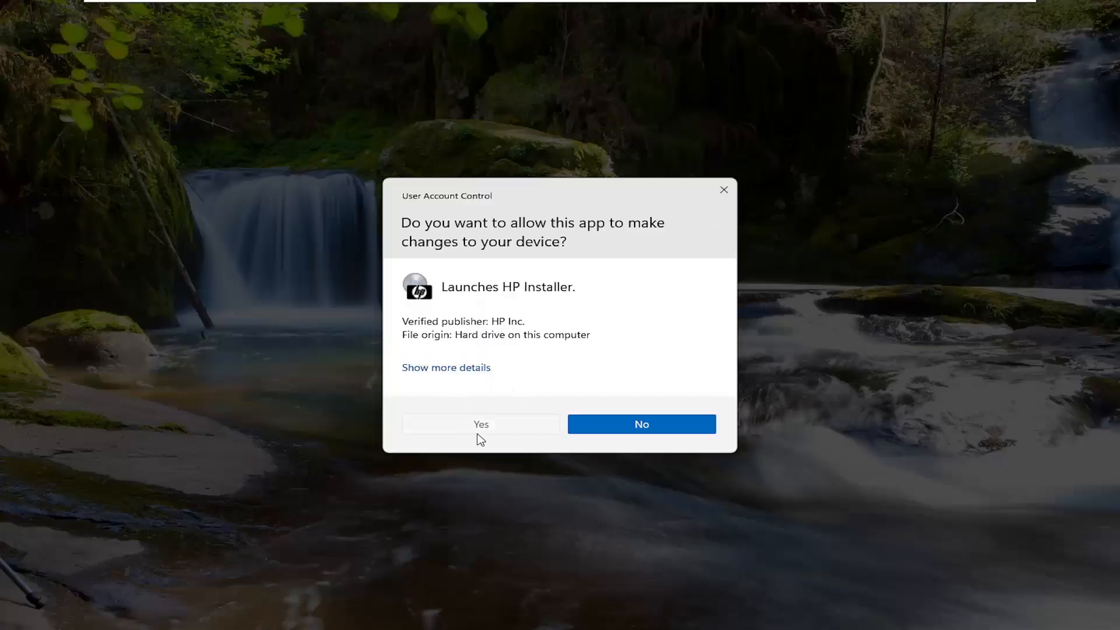
pyautogui.click(480, 424)
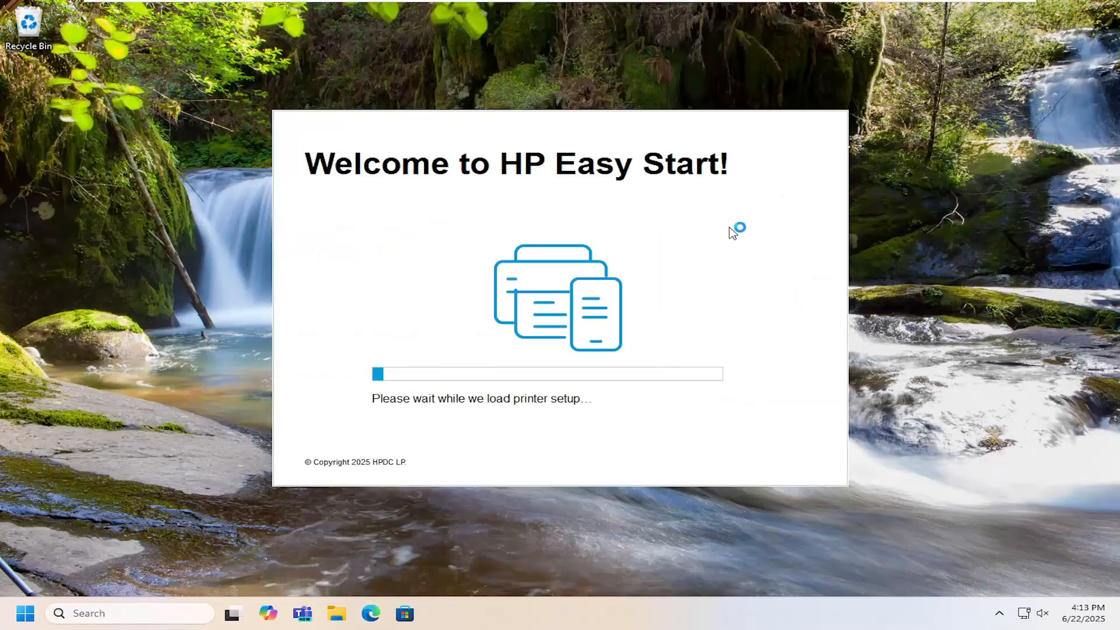
pyautogui.moveTo(603, 370)
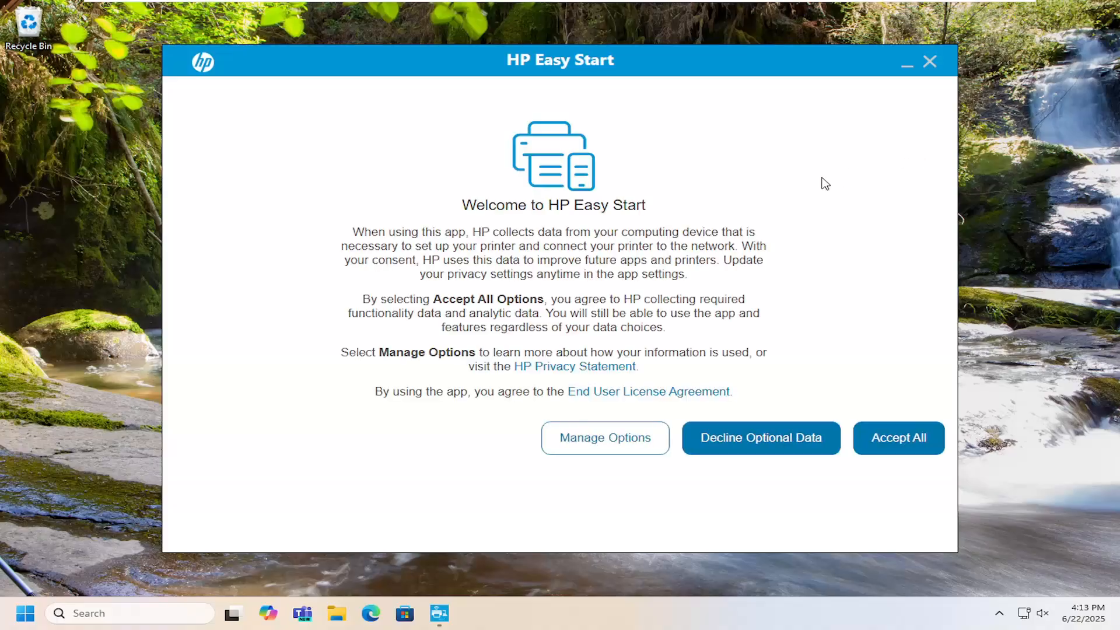
# Step: Accept all data collection options on the HP Easy Start welcome screen
pyautogui.click(897, 437)
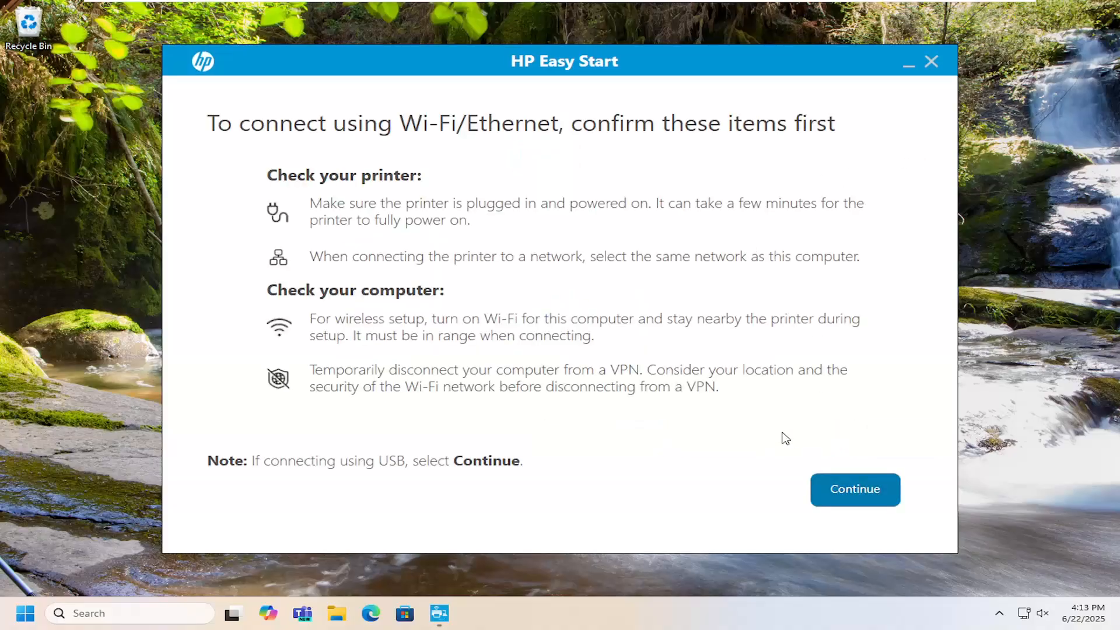